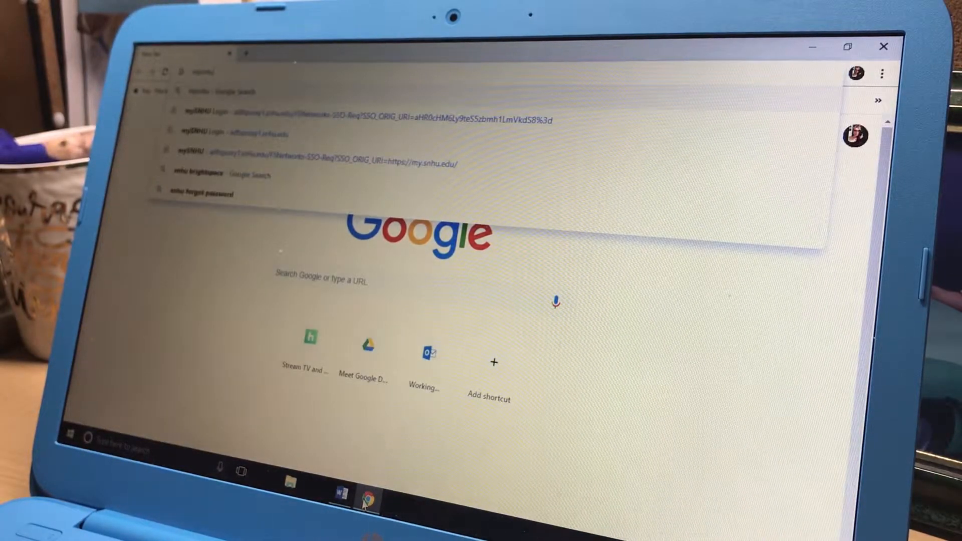
- Run a Google search for 'mysnhu' from the Chrome address bar
key("Return")
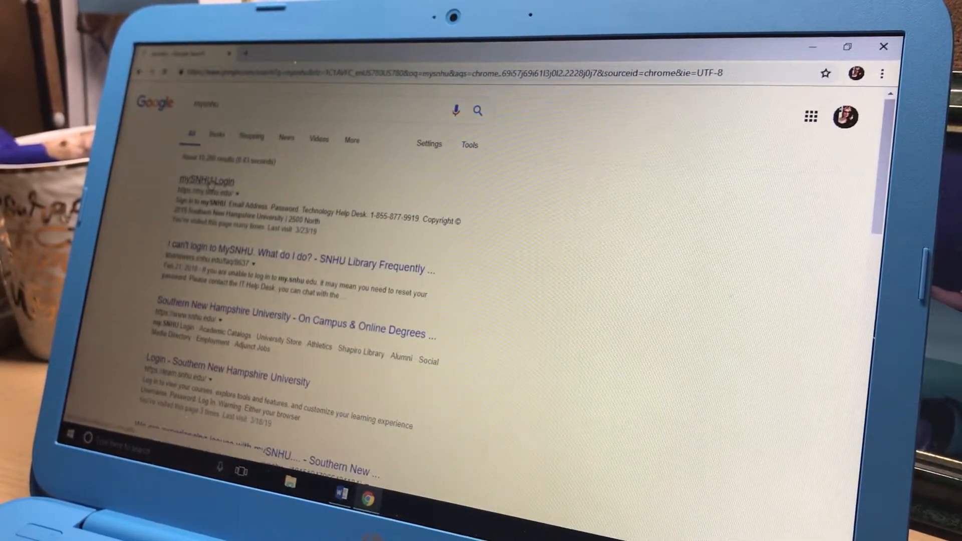
- Sign in to mySNHU with the 'tabit' email address and password
left_click(204, 181)
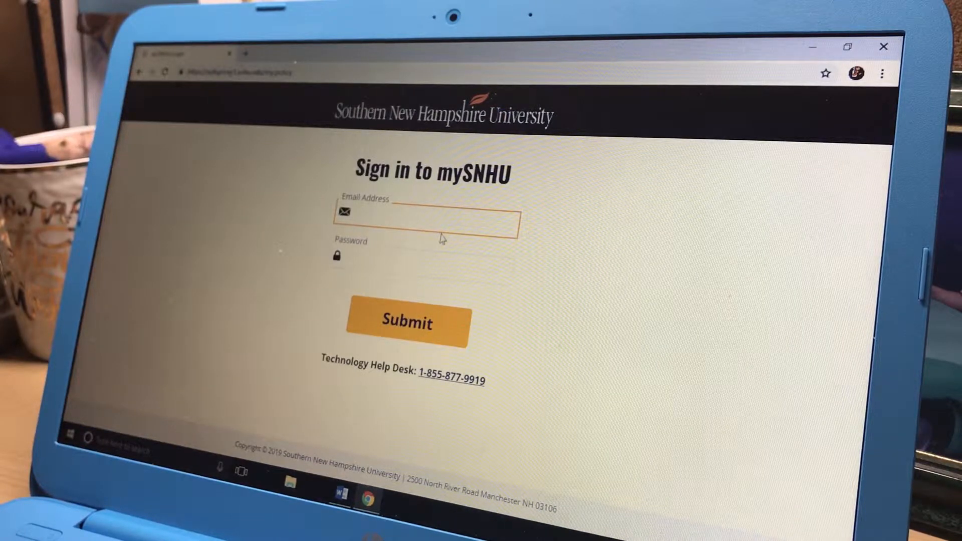
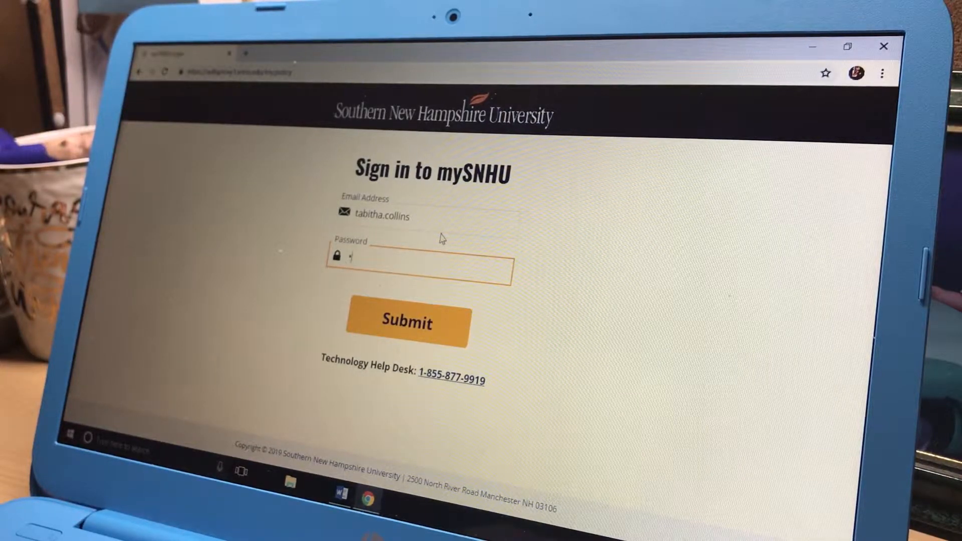
type("password")
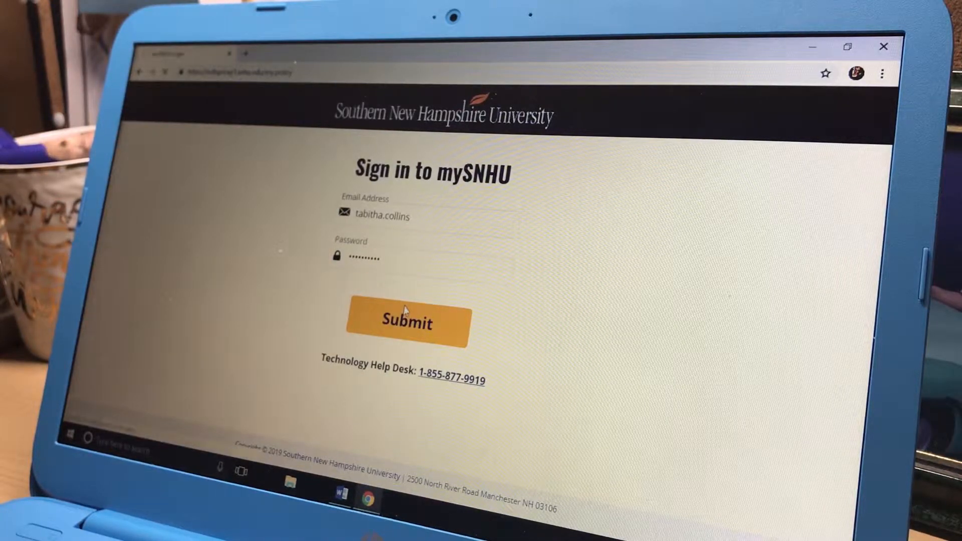
left_click(407, 324)
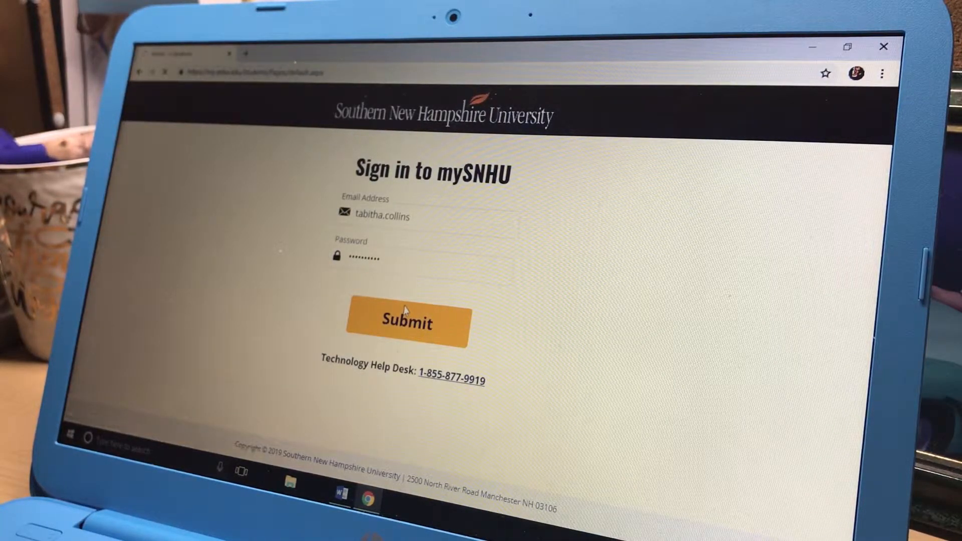
left_click(407, 323)
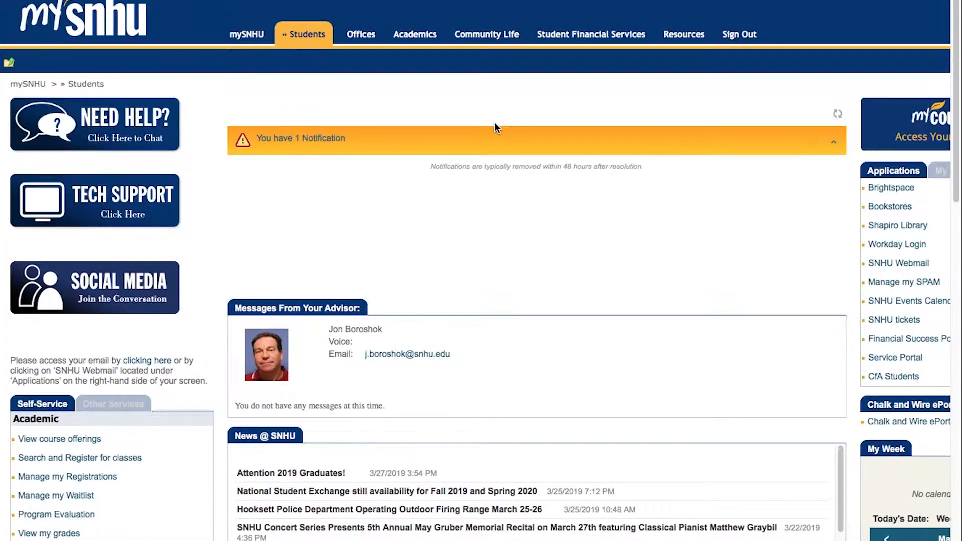
- Open Program Evaluation in a new tab and go to Search and Register for Sections
scroll("down", 3)
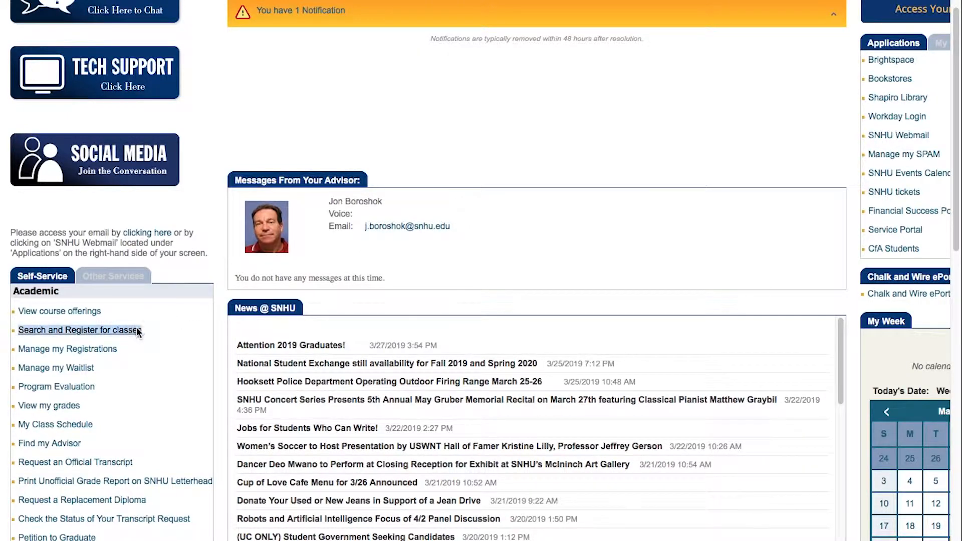
mouse_move(198, 341)
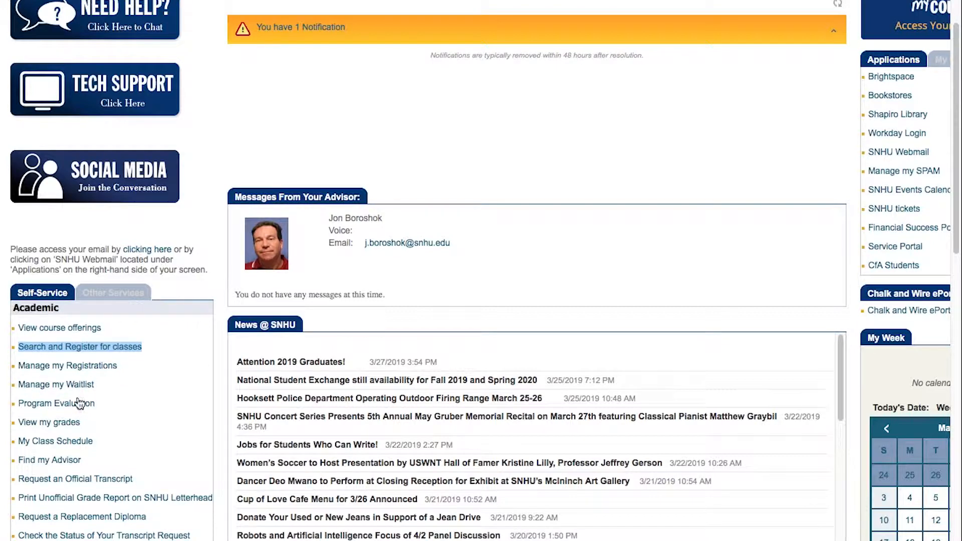
right_click(57, 403)
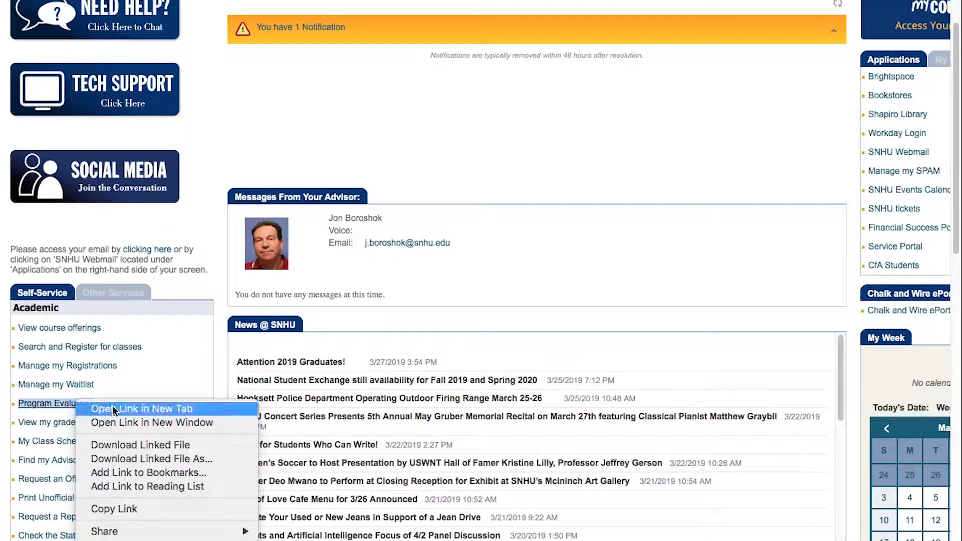
left_click(549, 43)
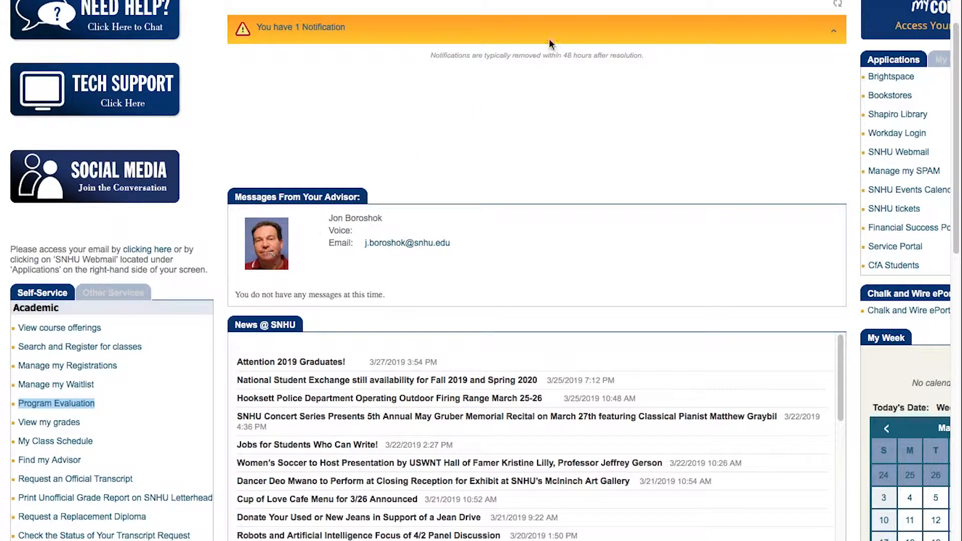
left_click(80, 346)
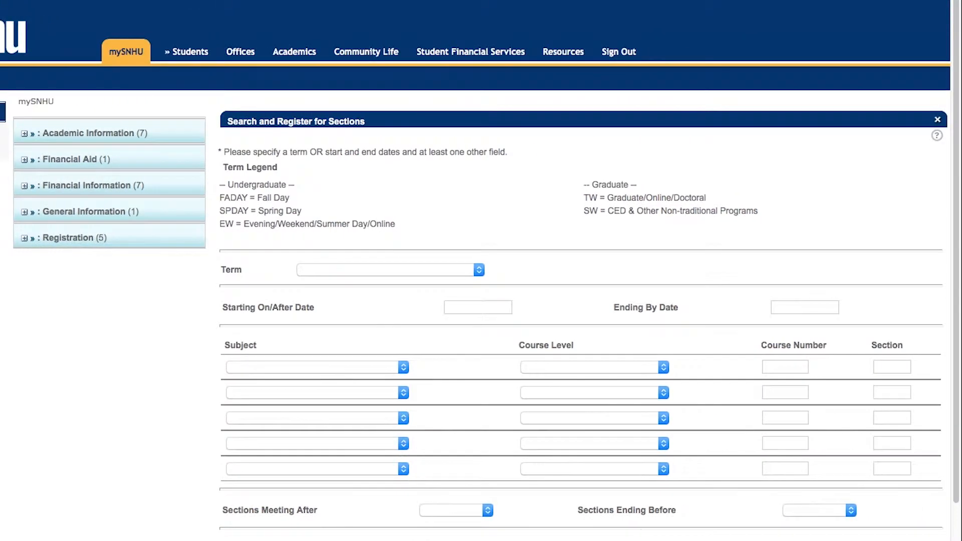
- Switch to the Program Evaluation page, then start a blank new tab
scroll("down", 3)
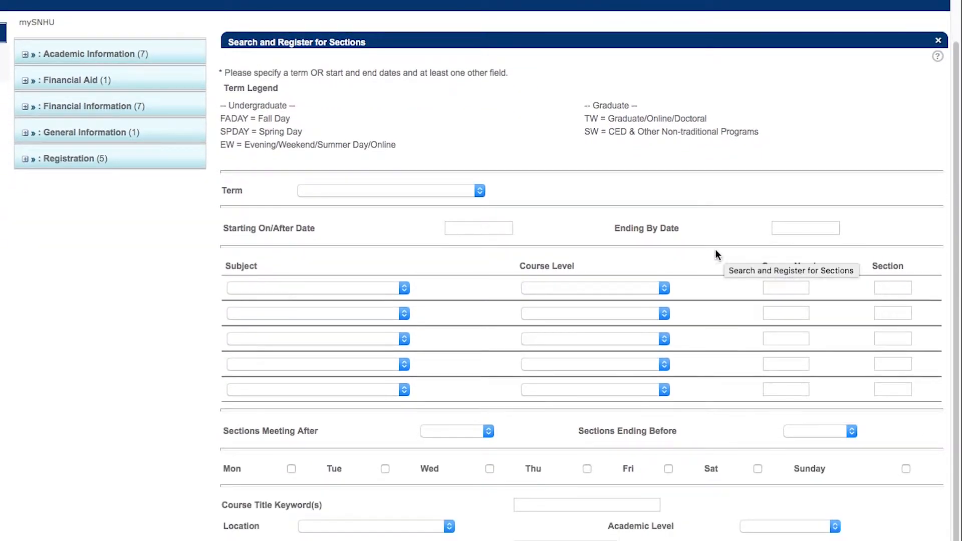
left_click(479, 191)
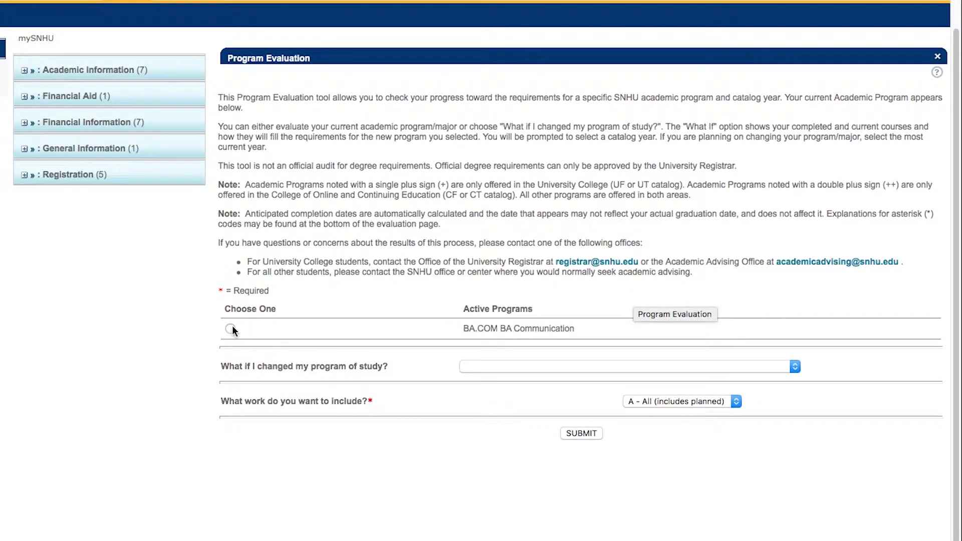
left_click(230, 328)
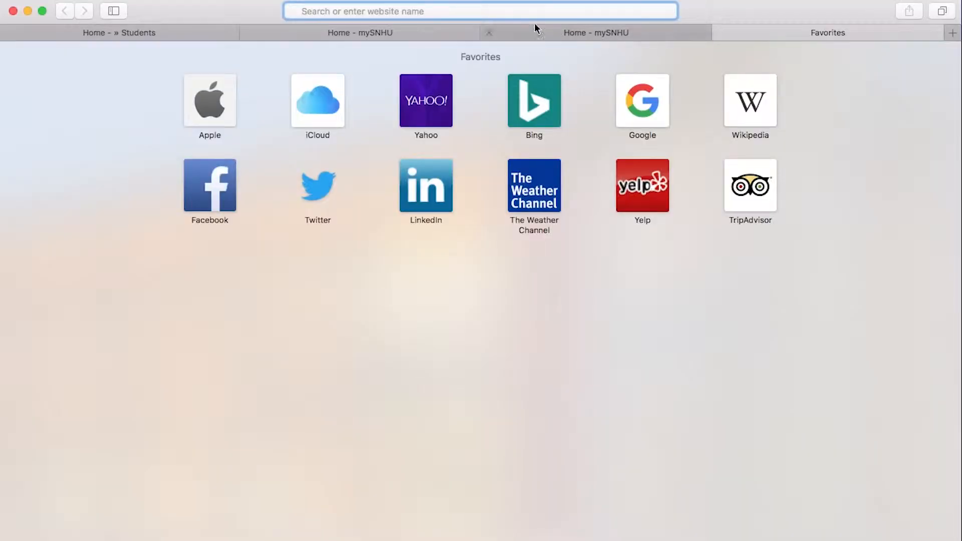
- Search for 'snhu academic catalog' using the Safari address bar suggestion
type("snhu acad")
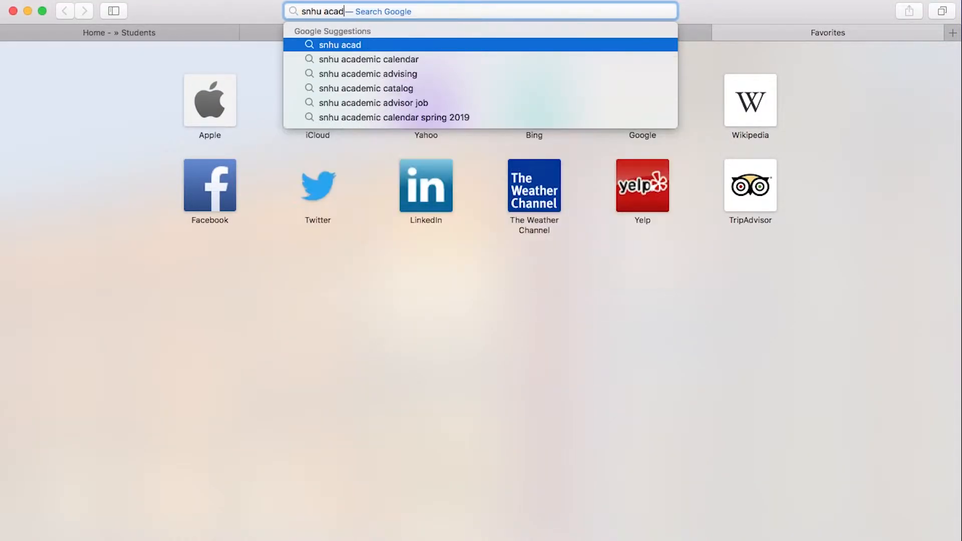
left_click(373, 89)
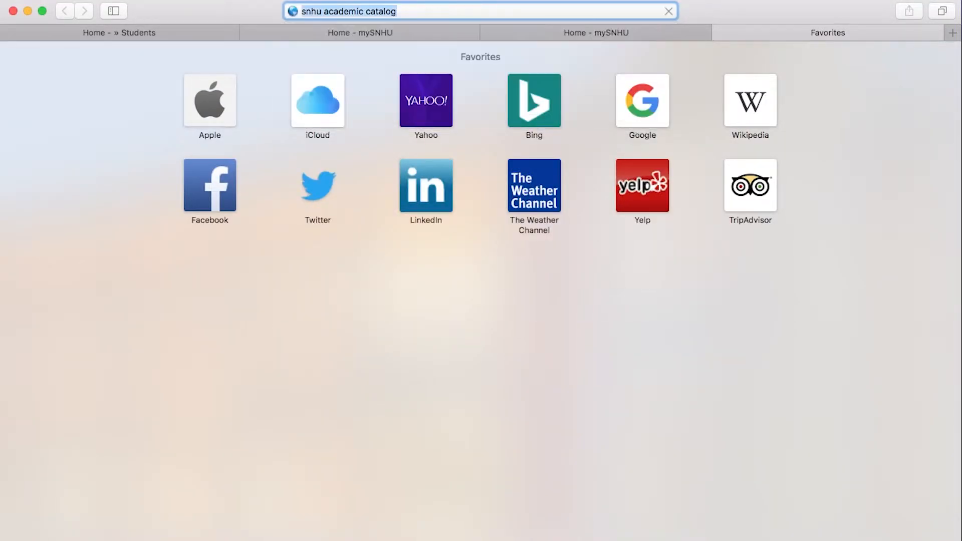
key("Return")
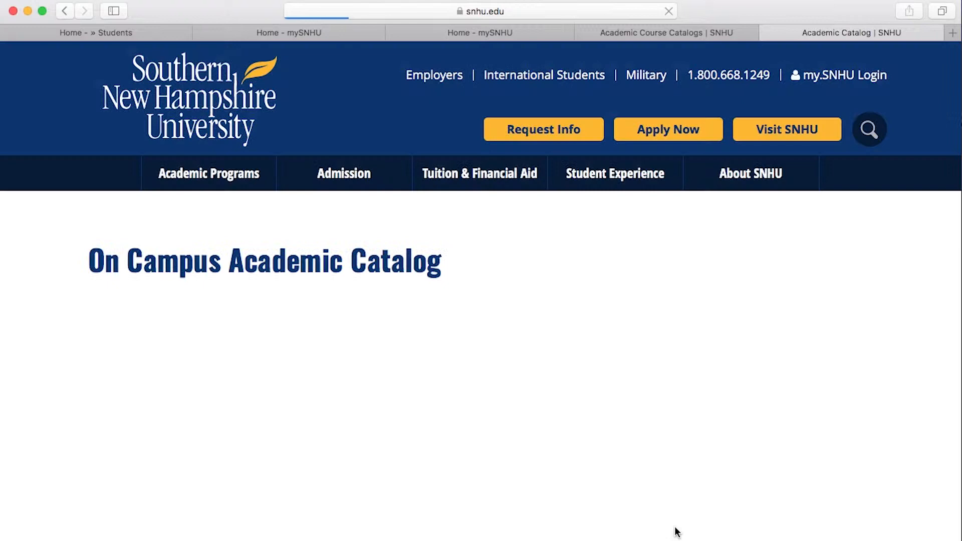
- Switch the SNHU Academic Catalog to the 2017-2018 catalog year
scroll("down", 3)
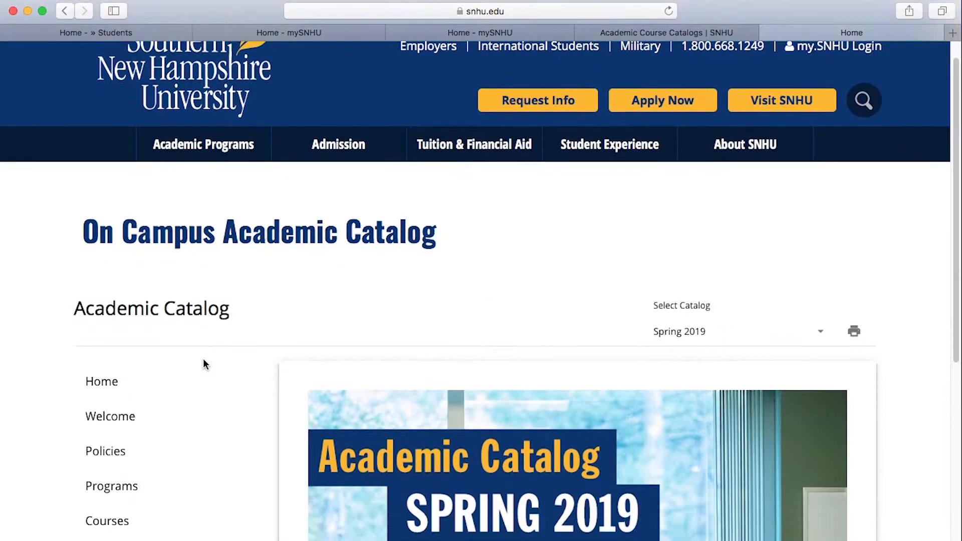
scroll("down", 3)
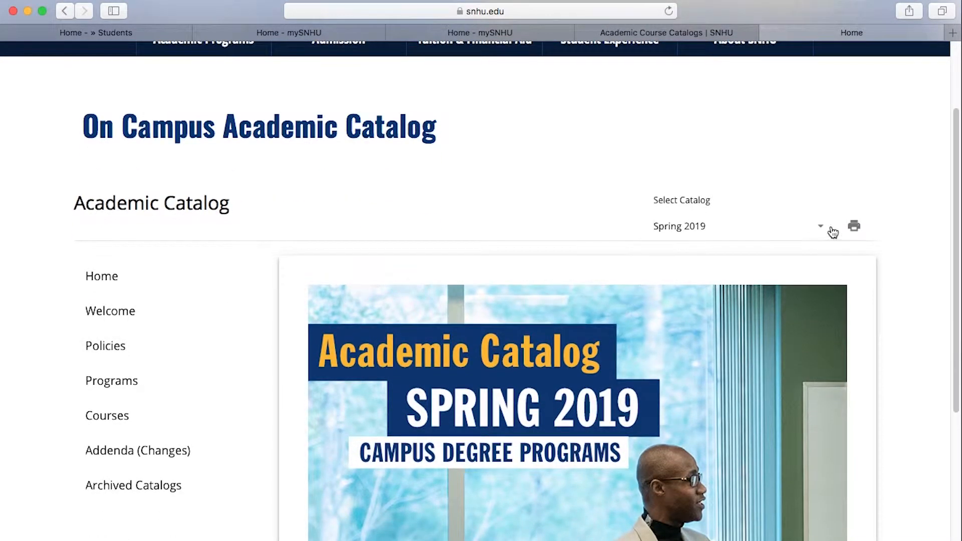
left_click(820, 226)
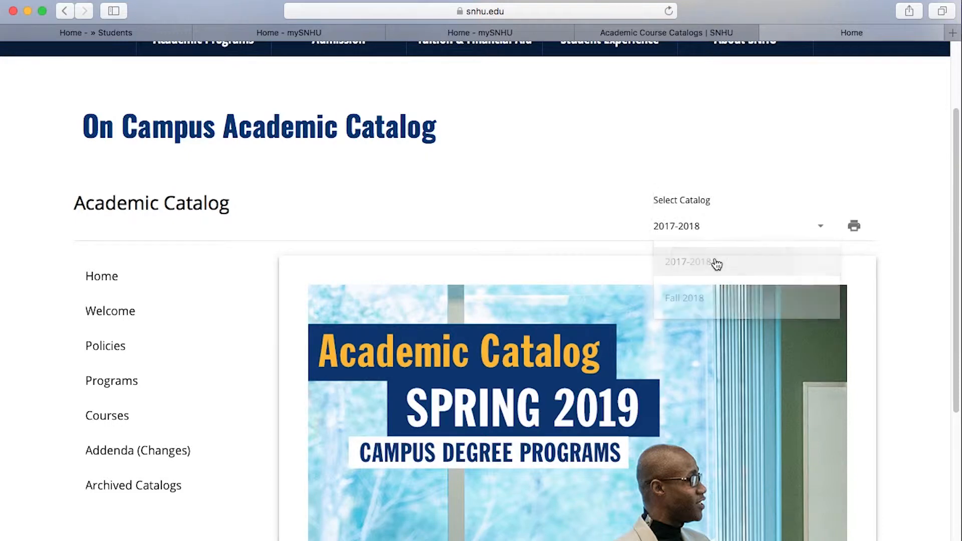
left_click(691, 262)
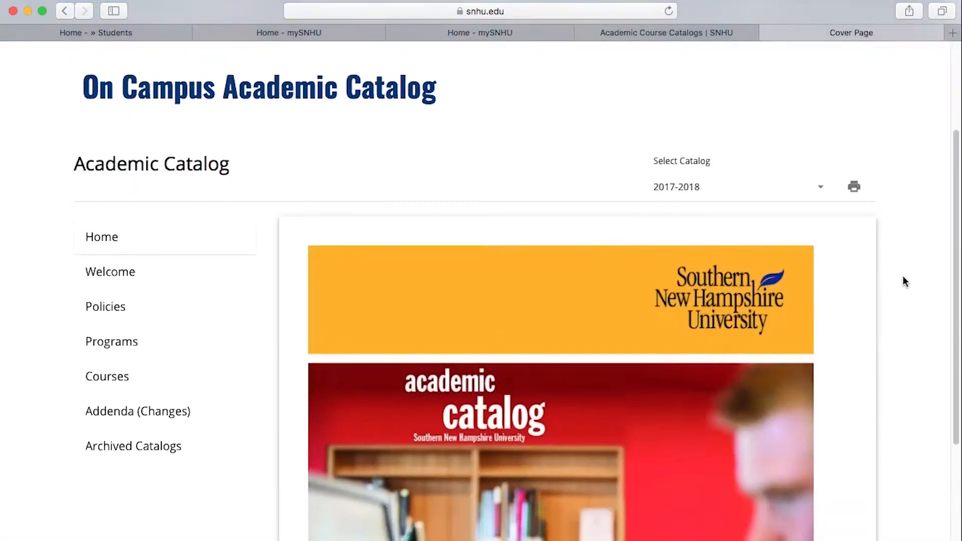
scroll("down", 3)
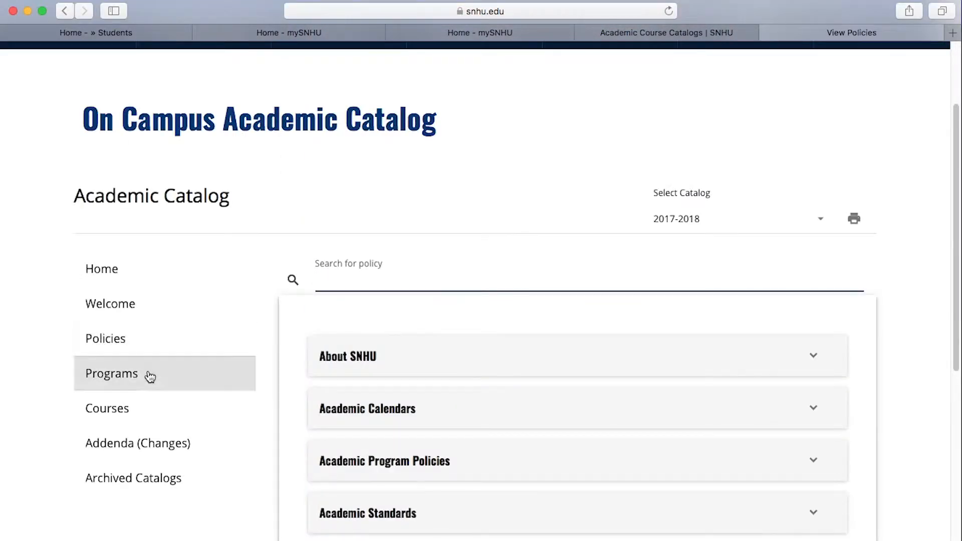
- Open Communication (BA) under School Of Arts And Sciences and view its General Education requirements
left_click(112, 373)
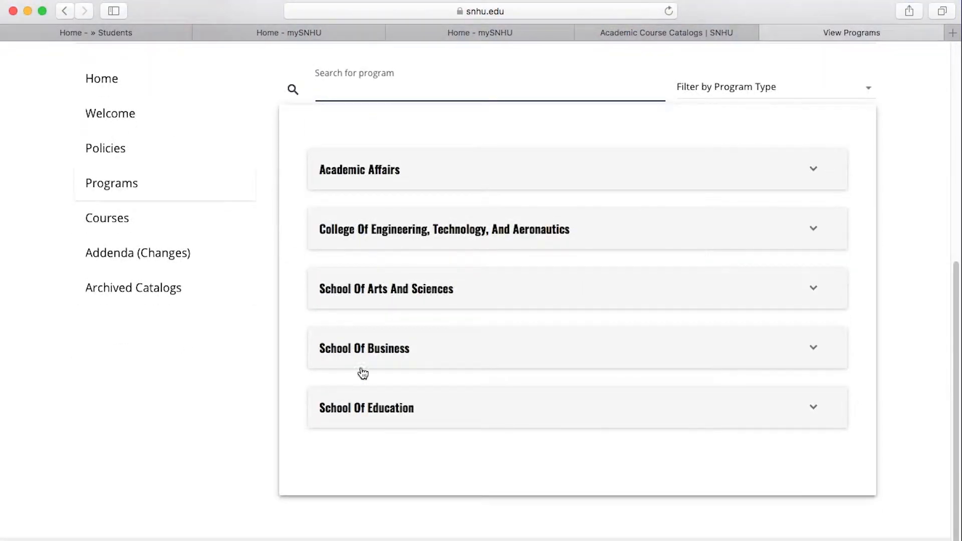
left_click(386, 289)
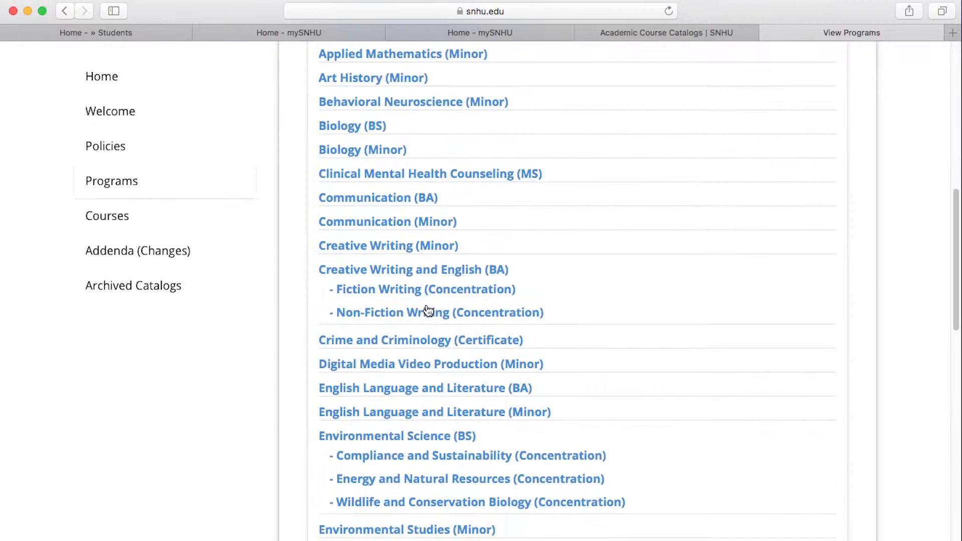
left_click(377, 197)
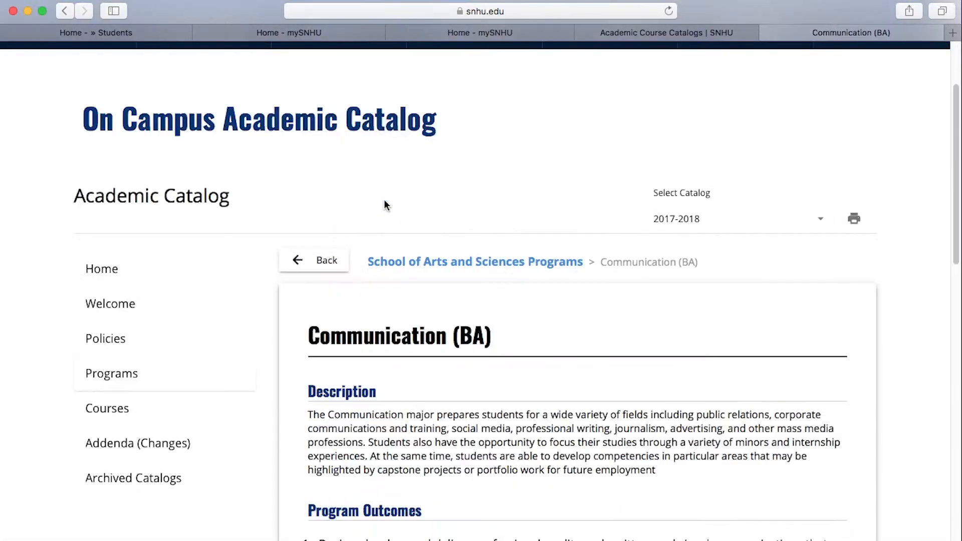
scroll("down", 3)
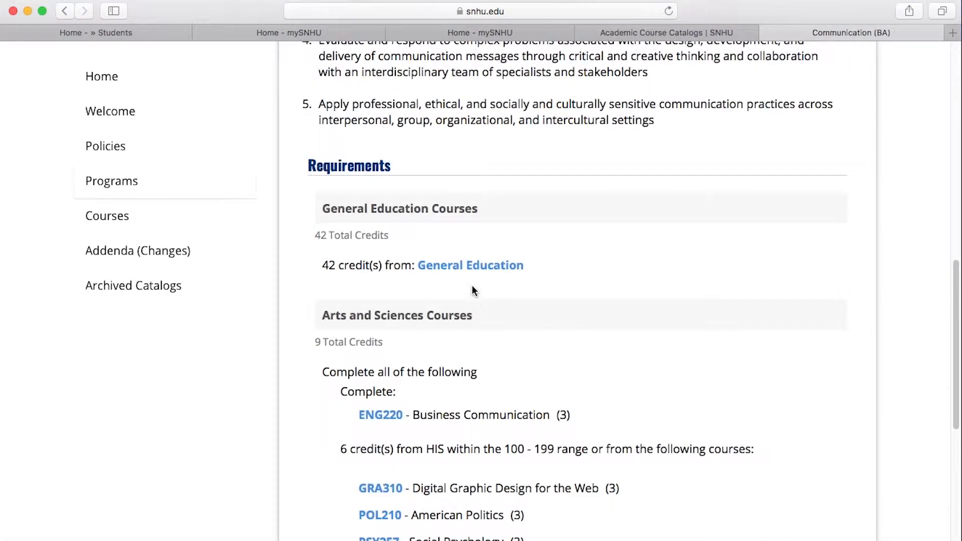
left_click(470, 266)
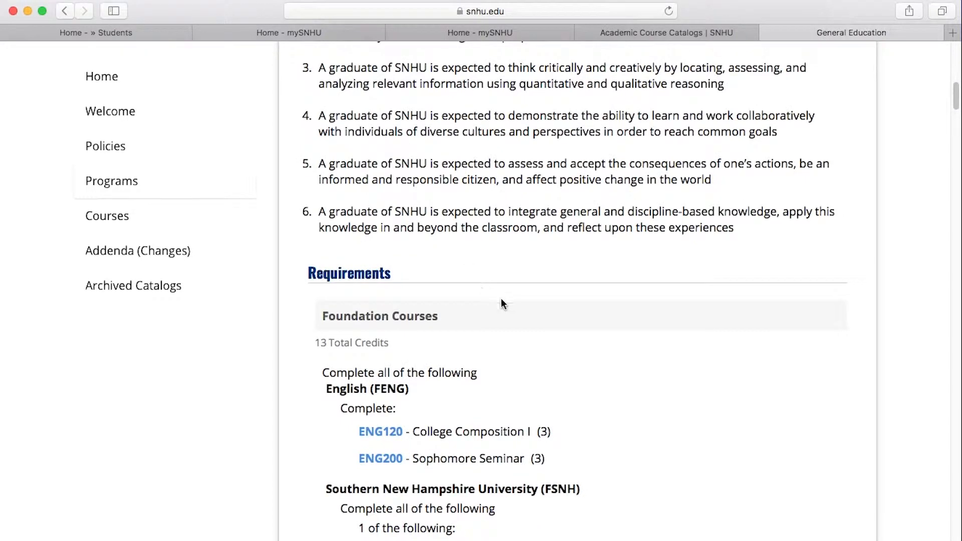
scroll("down", 3)
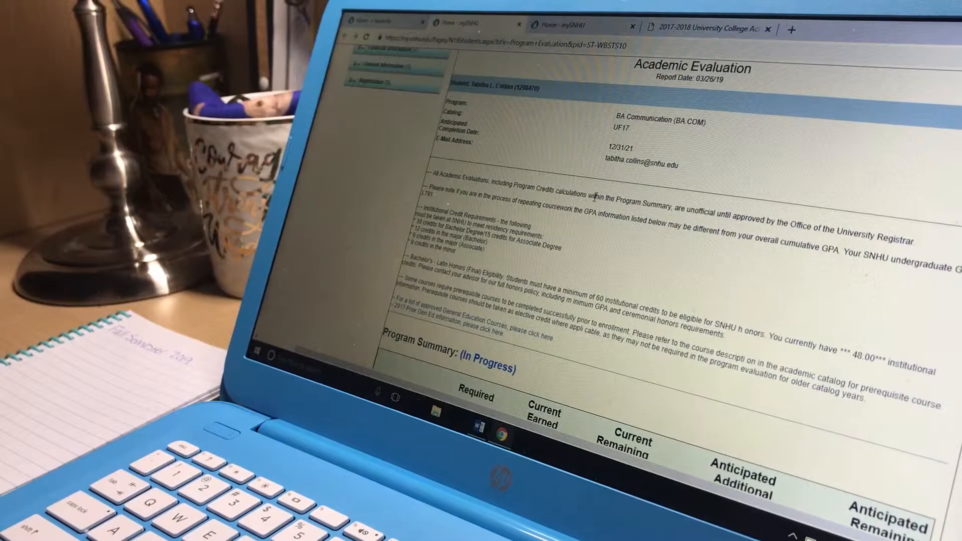
scroll("down", 3)
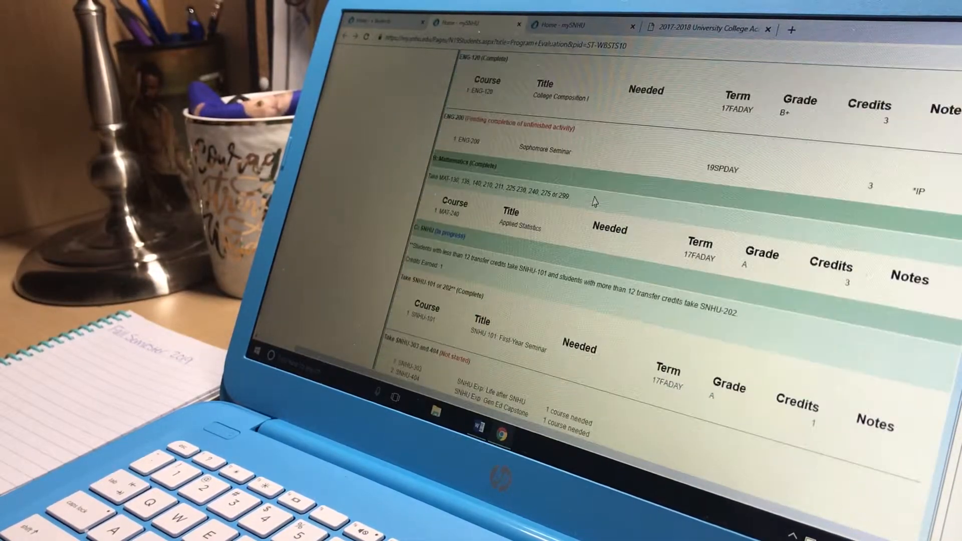
scroll("down", 3)
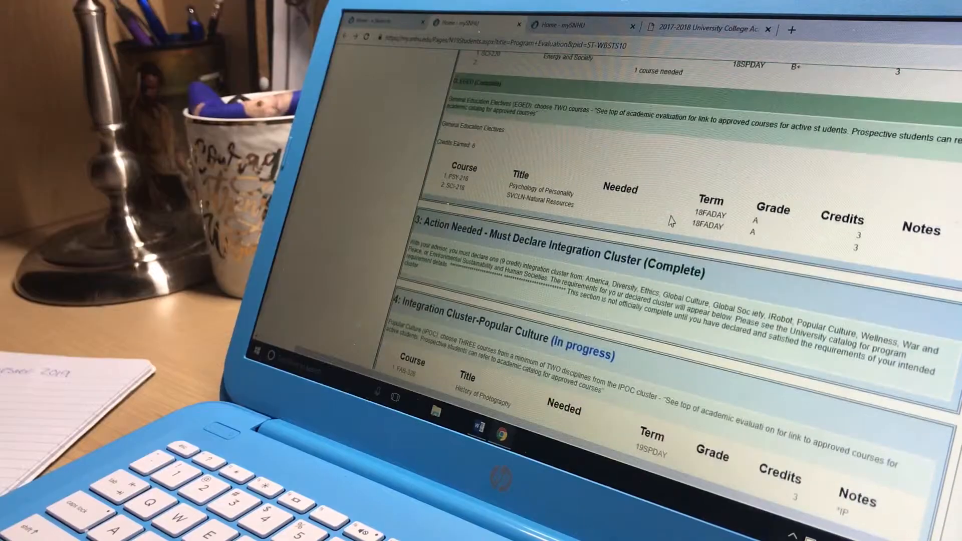
scroll("down", 3)
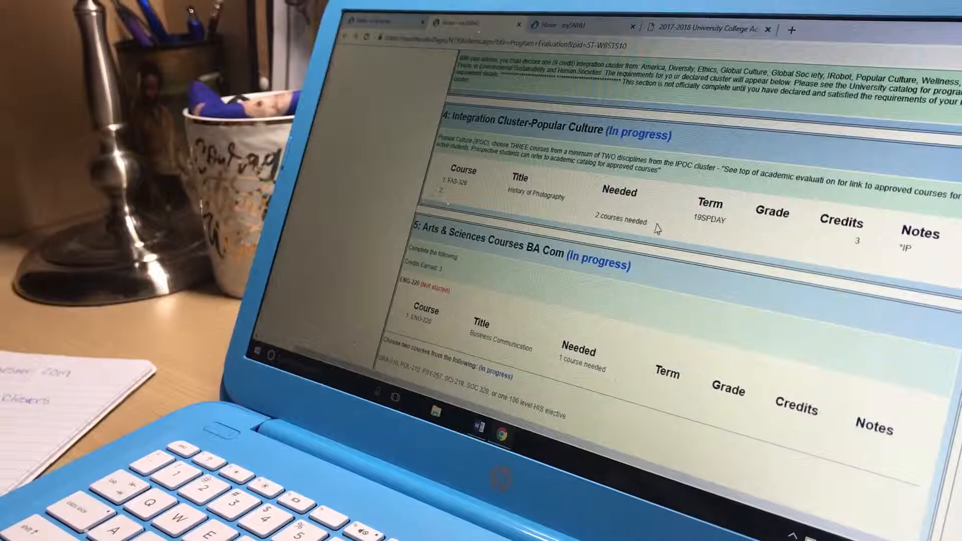
scroll("down", 3)
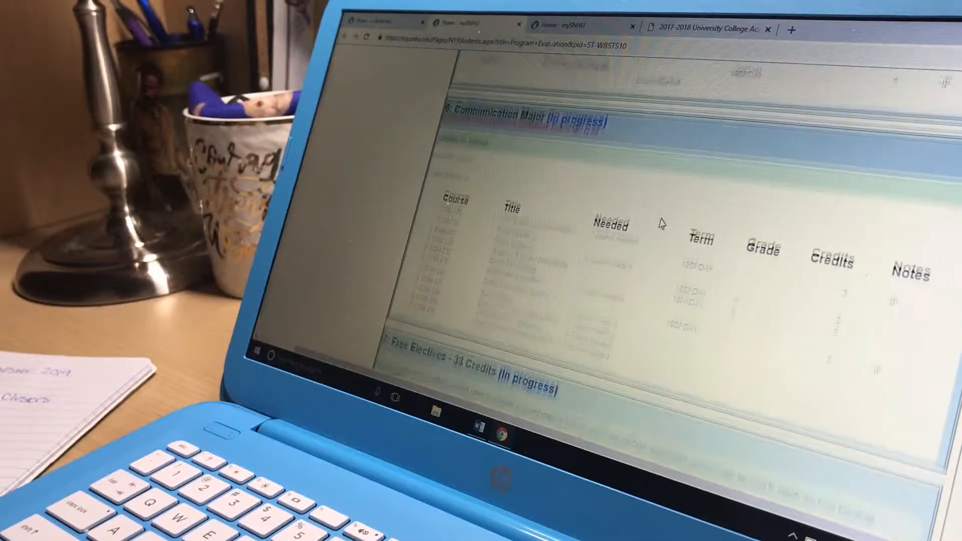
scroll("down", 3)
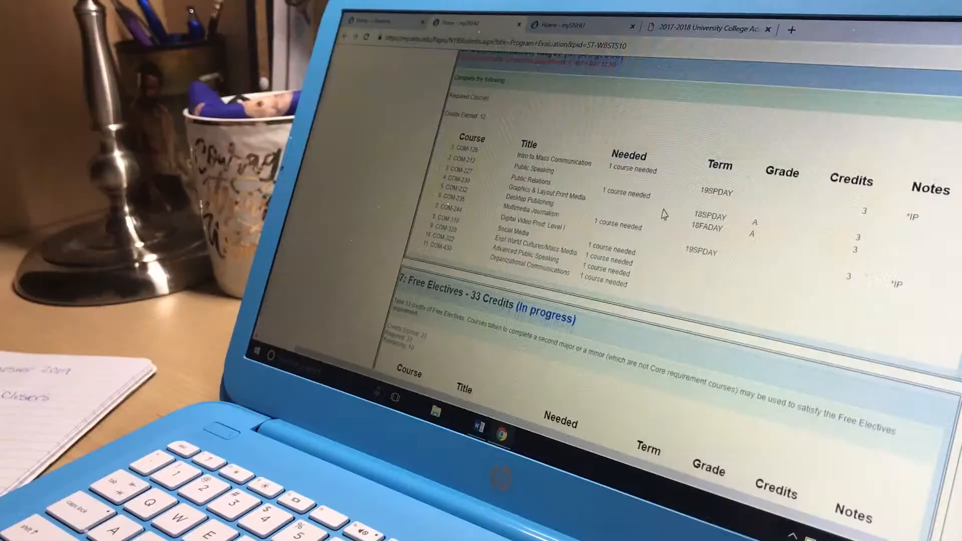
scroll("down", 3)
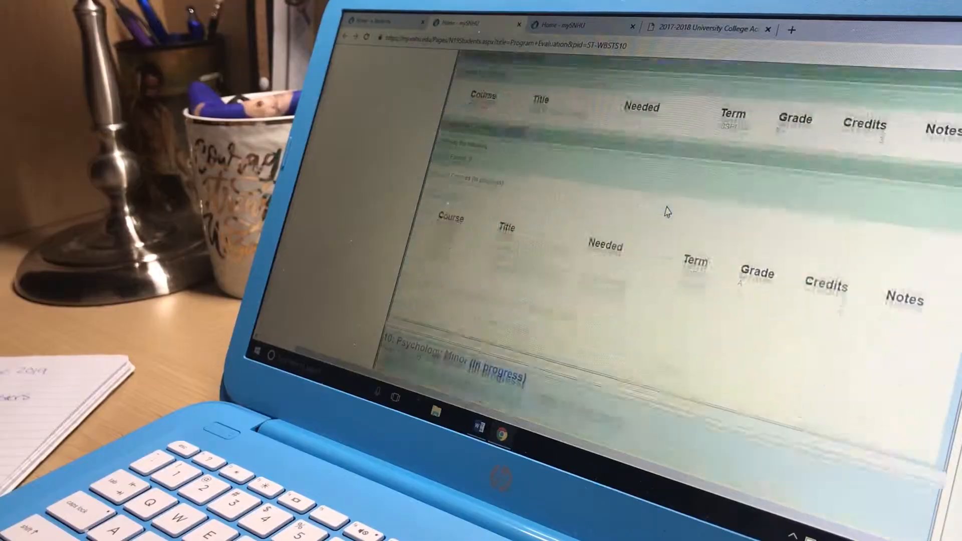
scroll("up", 3)
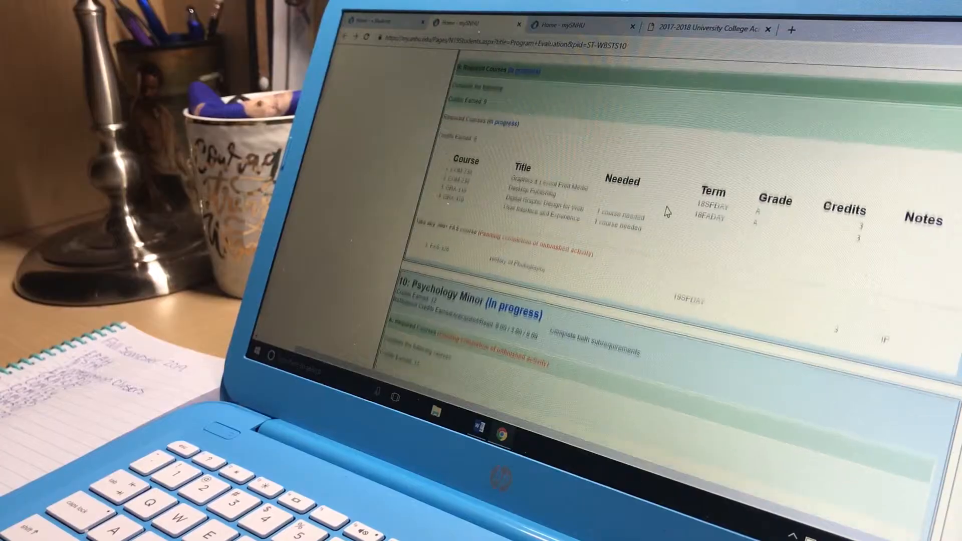
scroll("down", 3)
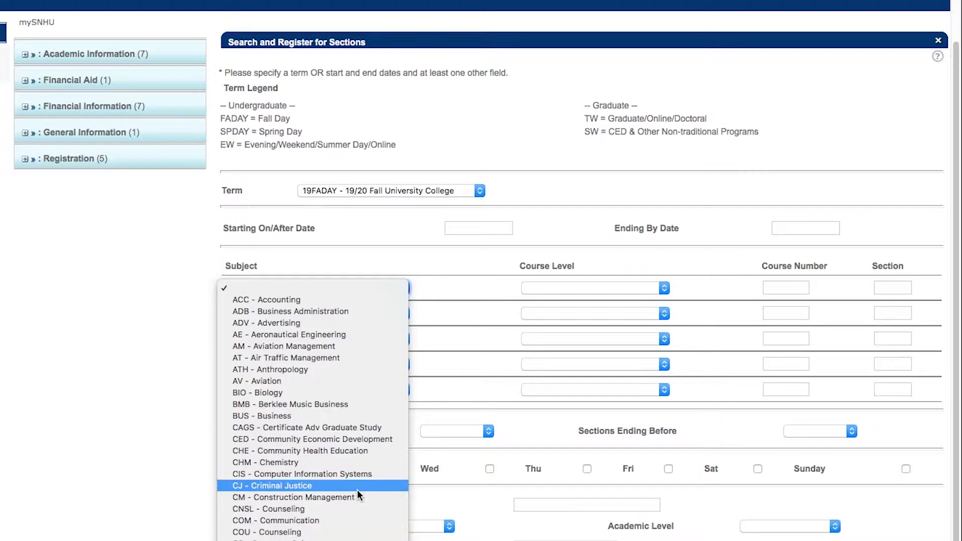
- Search Fall 2019 COM - Communication sections and select COM-130-11514 Media Com & Visual Literacy
left_click(271, 486)
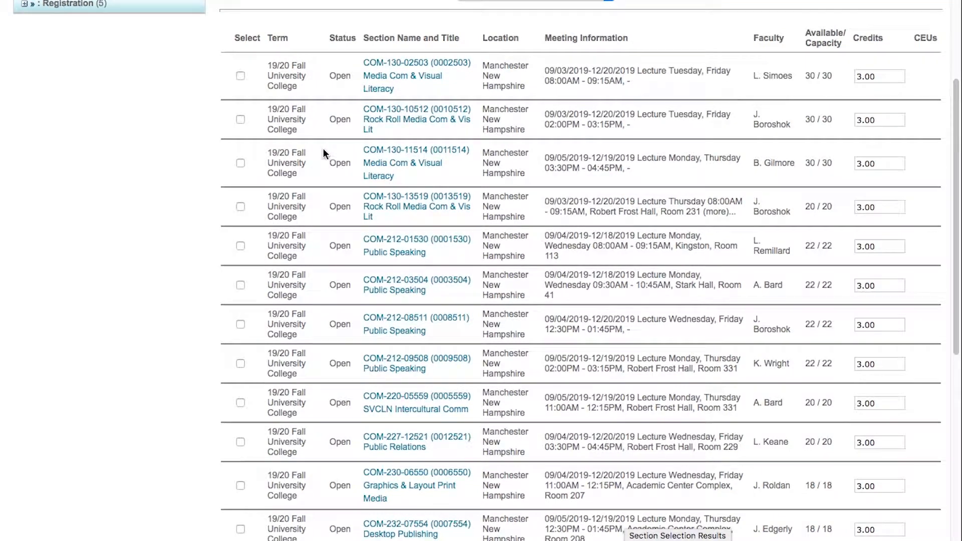
left_click(240, 164)
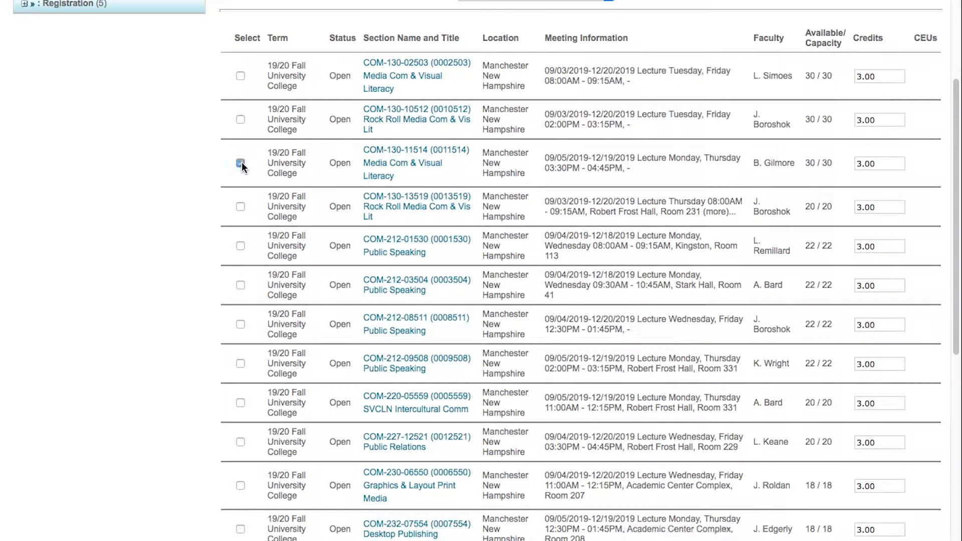